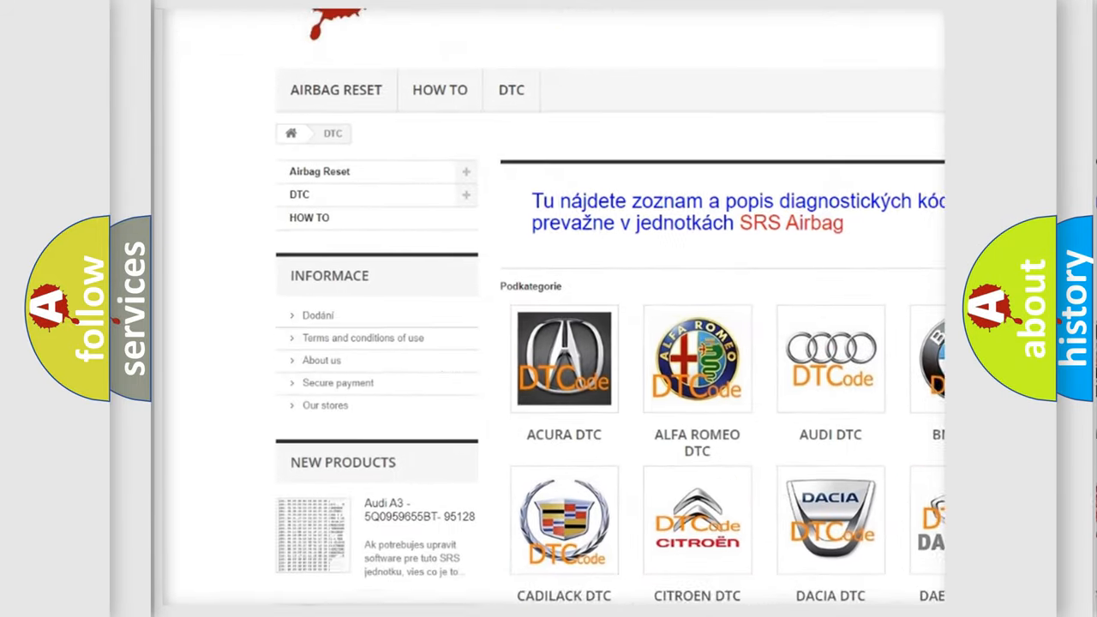
scroll("down", 3)
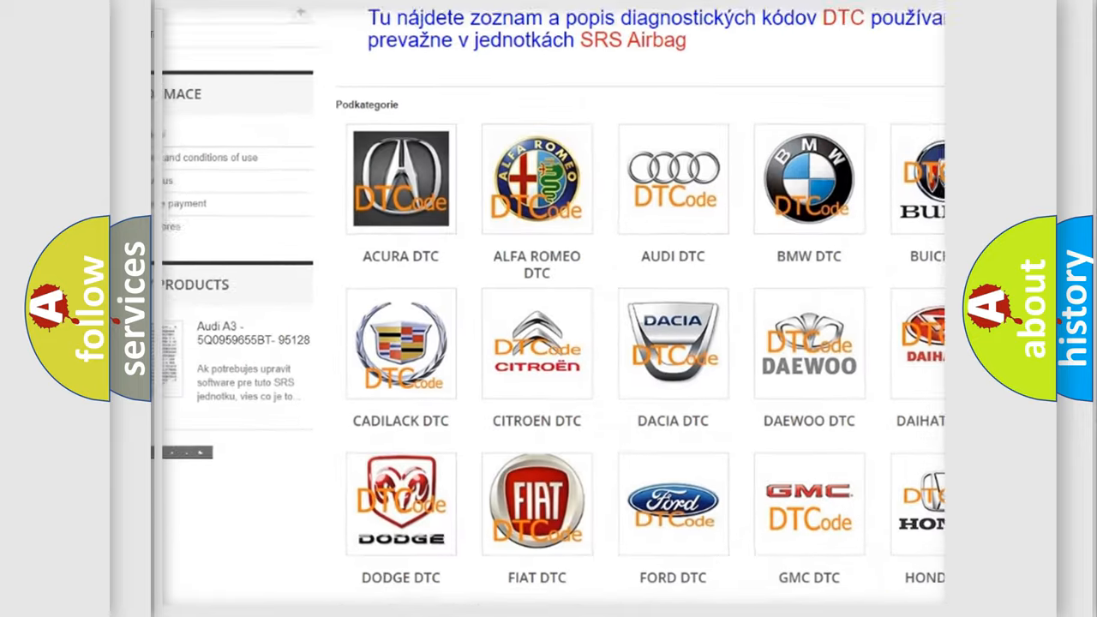
scroll("down", 3)
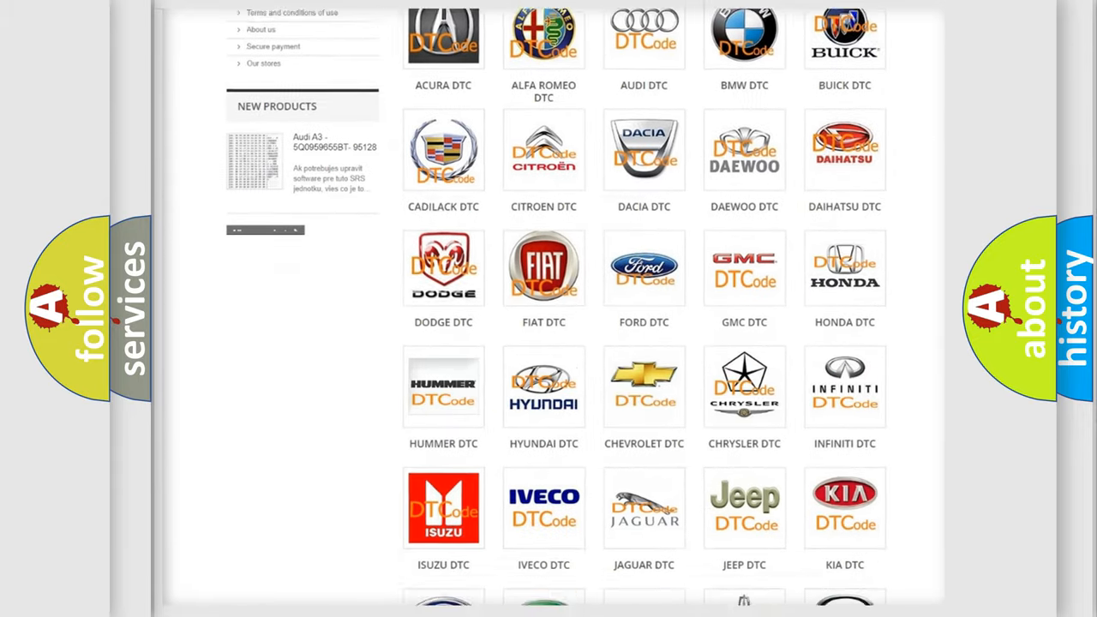
scroll("down", 3)
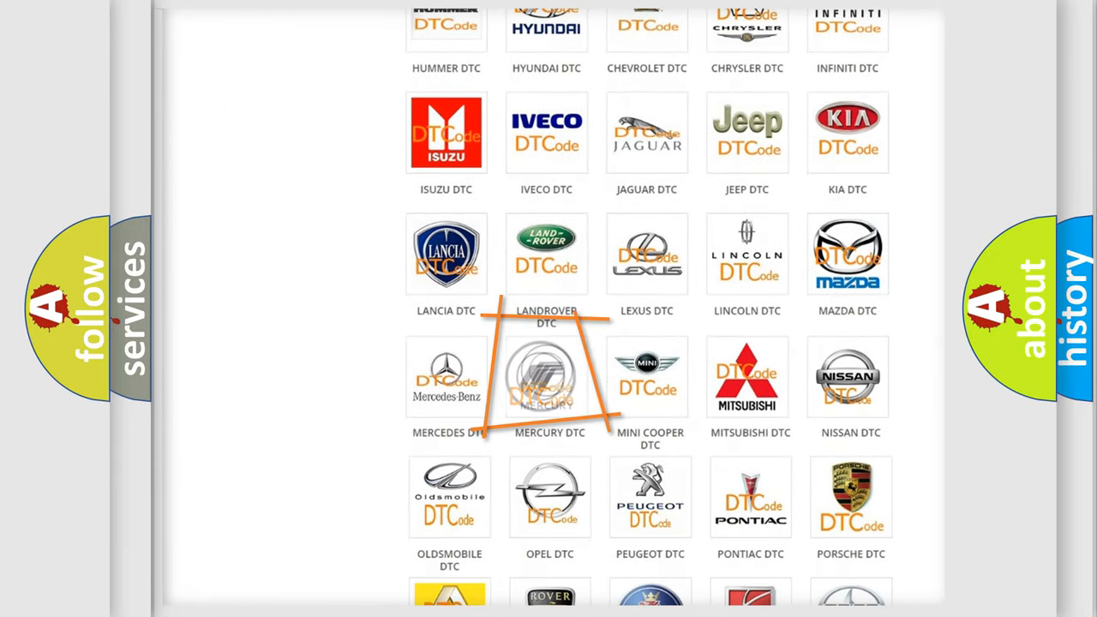